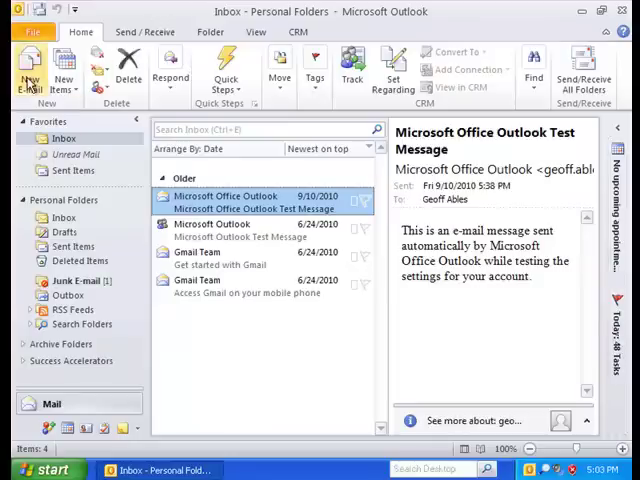
pyautogui.click(28, 76)
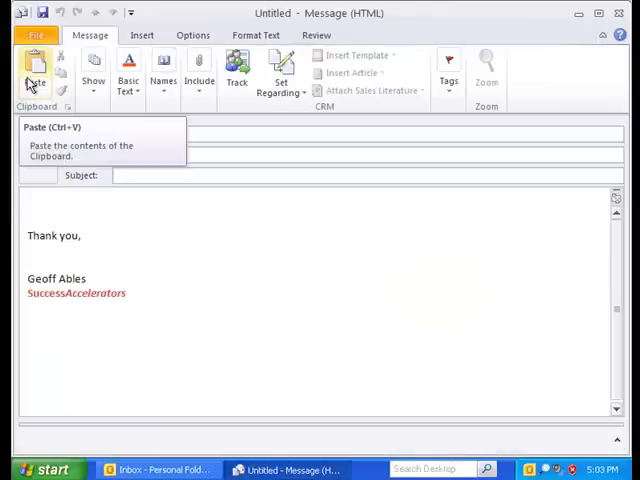
pyautogui.moveTo(108, 328)
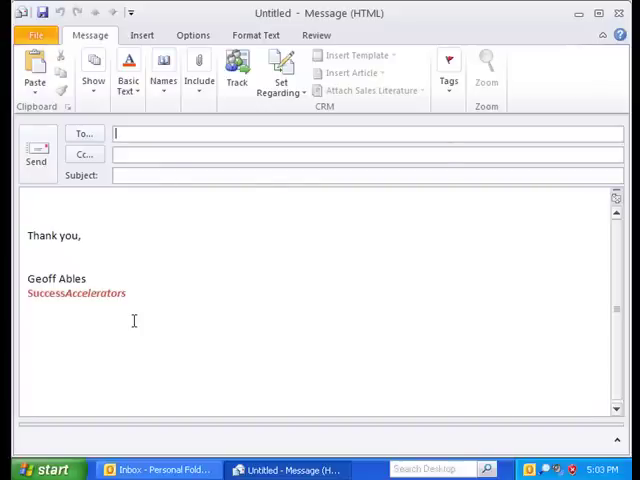
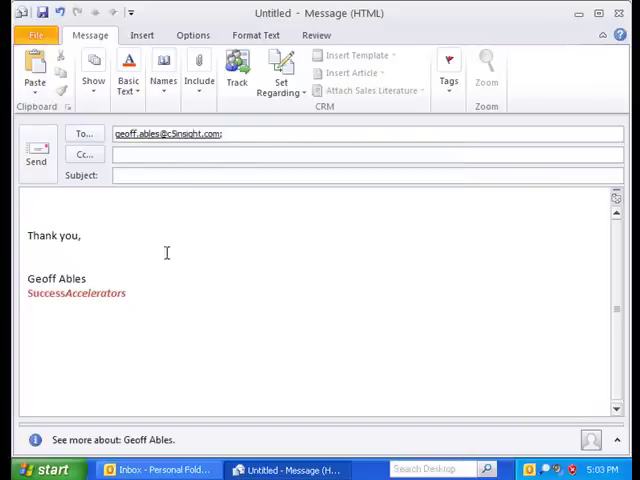
pyautogui.click(280, 76)
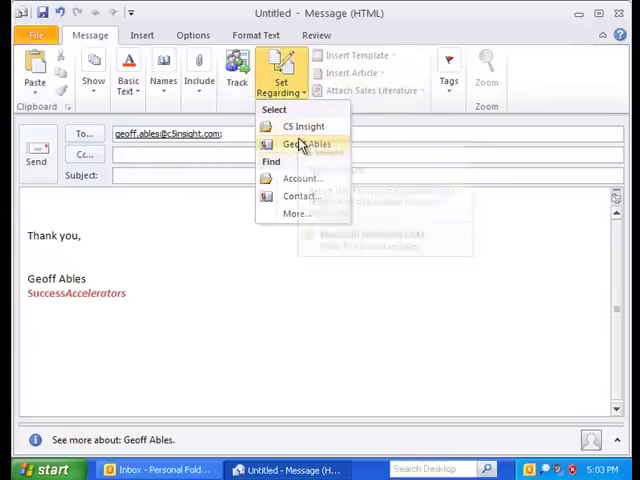
# Set the email as regarding the contact's CRM record so it is tracked
pyautogui.click(306, 144)
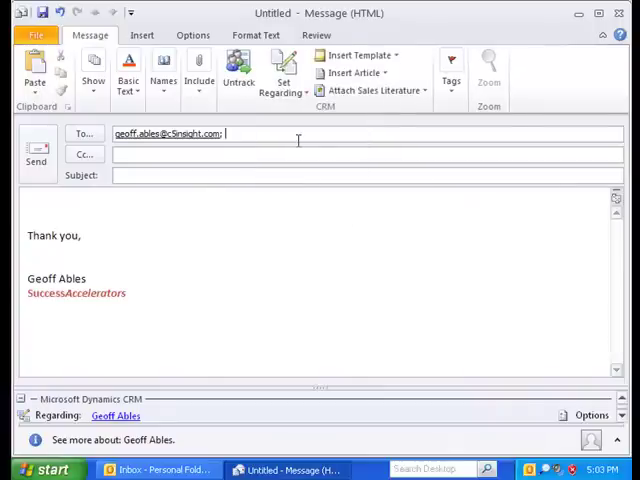
pyautogui.moveTo(224, 132)
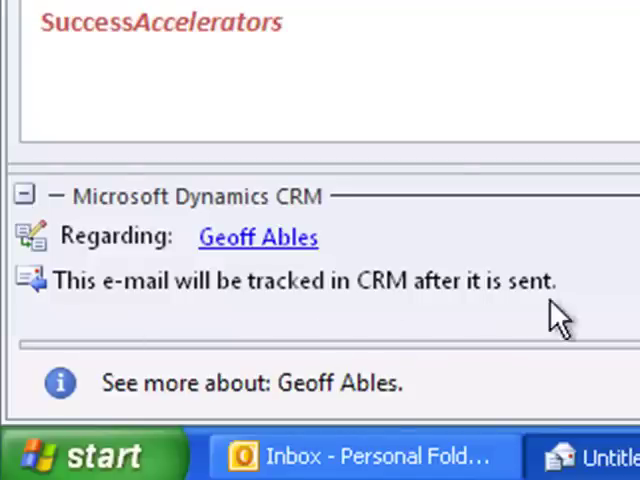
pyautogui.moveTo(376, 300)
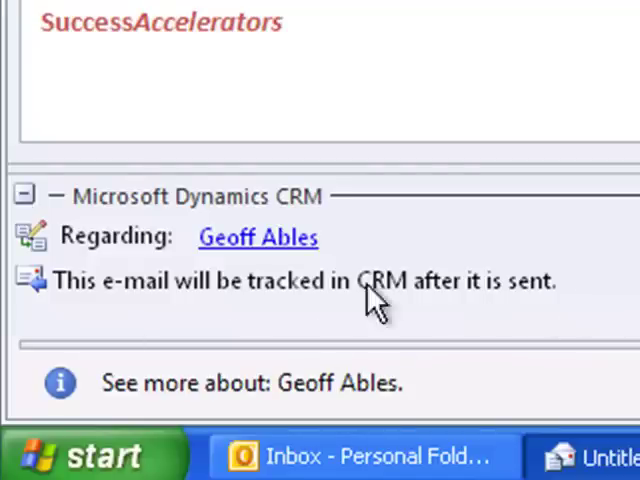
pyautogui.moveTo(240, 250)
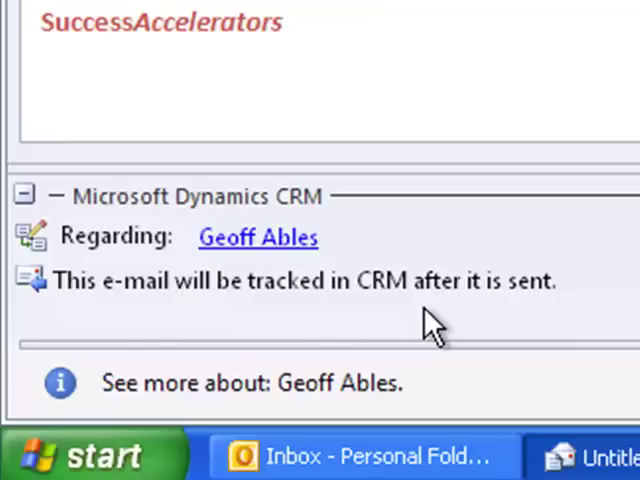
pyautogui.moveTo(420, 320)
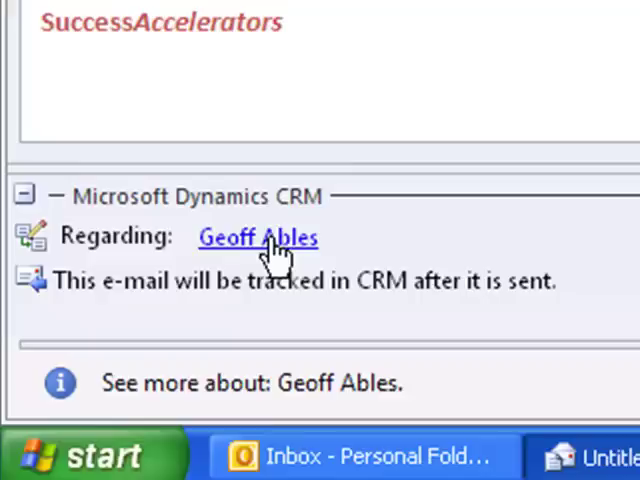
pyautogui.moveTo(272, 250)
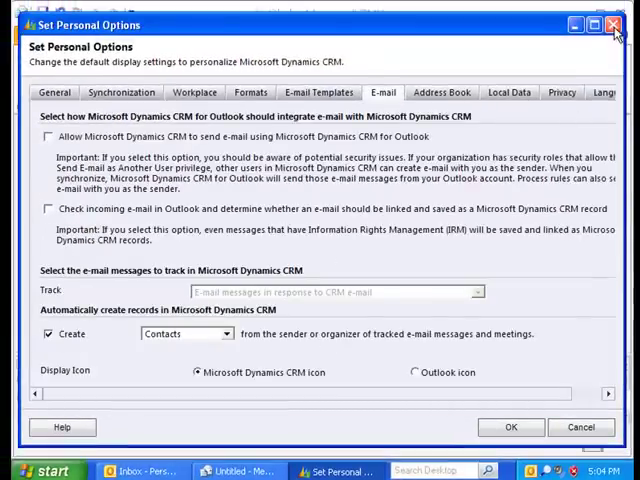
# Close the Set Personal Options dialog and resize the CRM tracking pane
pyautogui.click(612, 24)
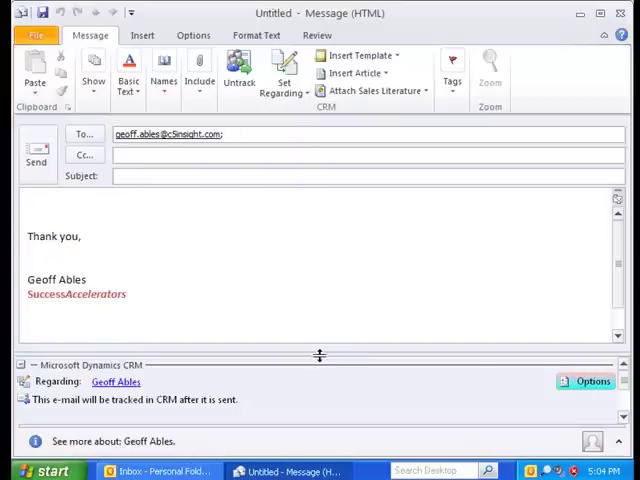
pyautogui.moveTo(320, 356); pyautogui.dragTo(320, 382)
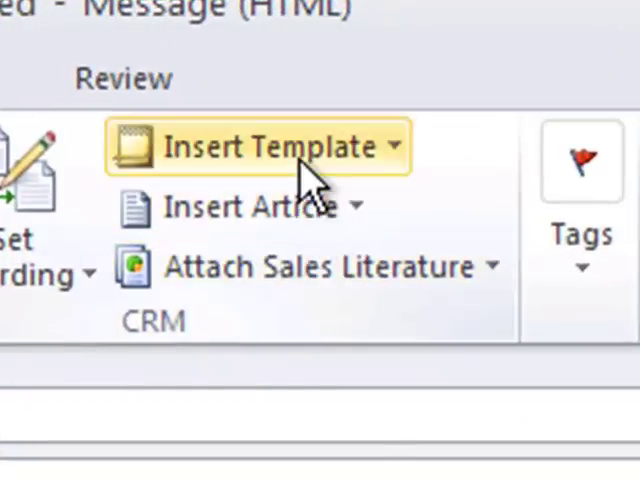
# Insert the Inquiry Follow Up template with the contact as the regarding object
pyautogui.click(264, 148)
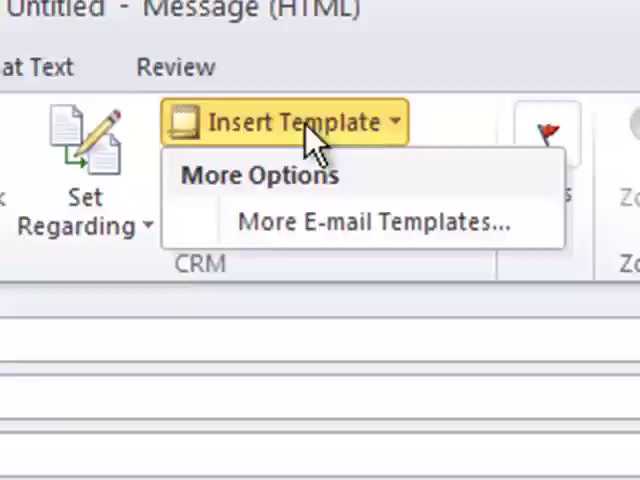
pyautogui.click(376, 220)
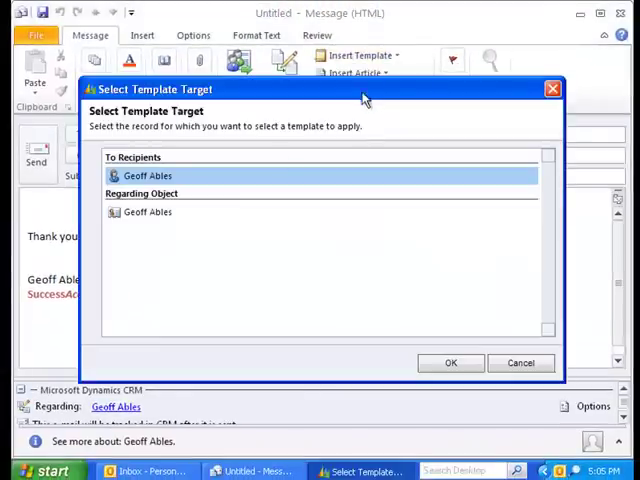
pyautogui.click(148, 212)
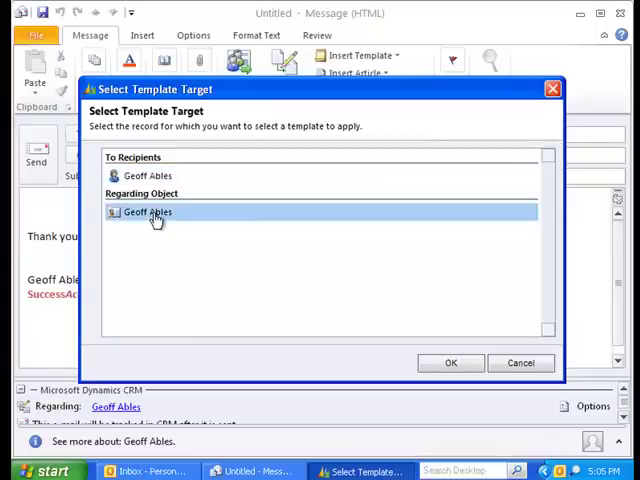
pyautogui.click(450, 362)
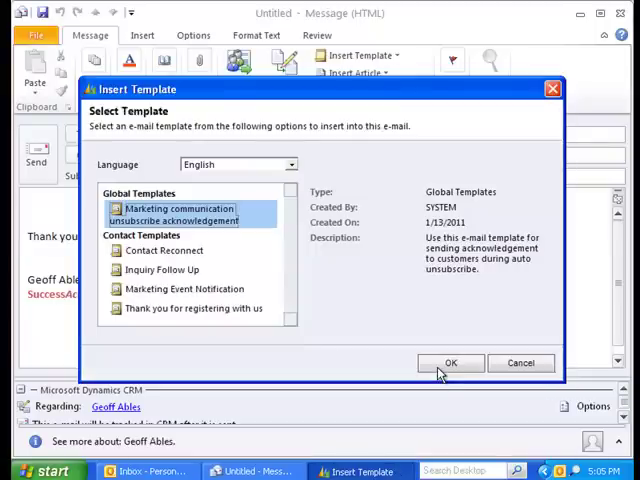
pyautogui.click(162, 270)
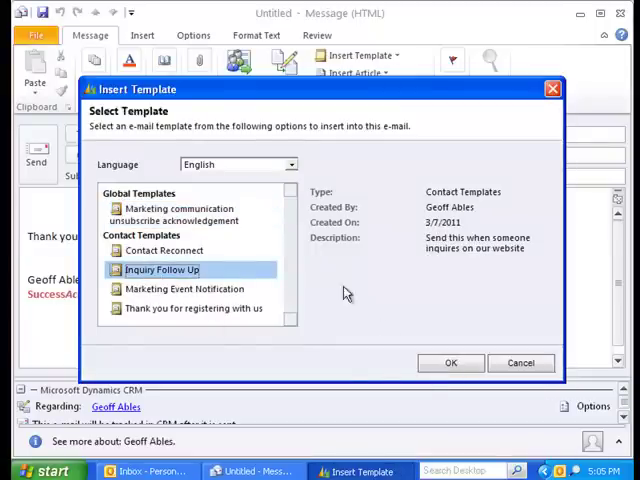
pyautogui.click(450, 362)
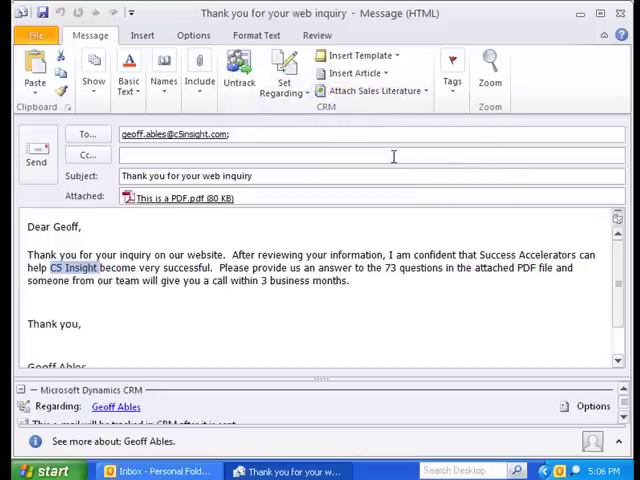
pyautogui.moveTo(504, 308)
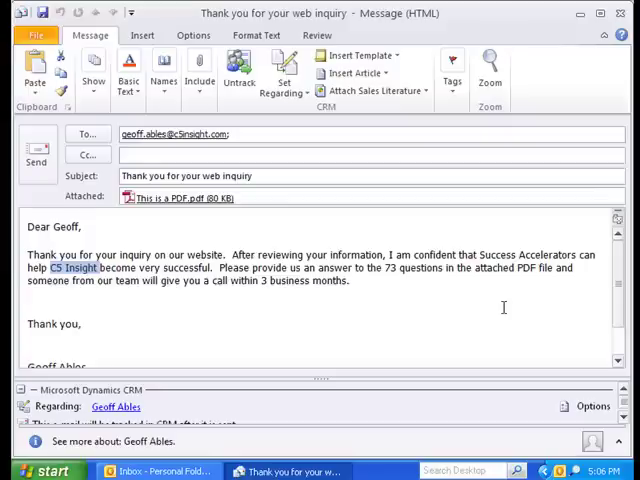
# Scroll through the templated message body and PDF attachment to review them
pyautogui.scroll(-3)
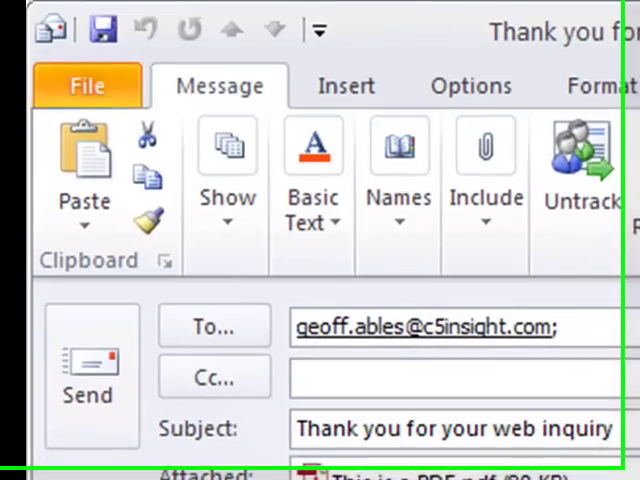
# Send the templated follow-up email to the contact
pyautogui.click(88, 390)
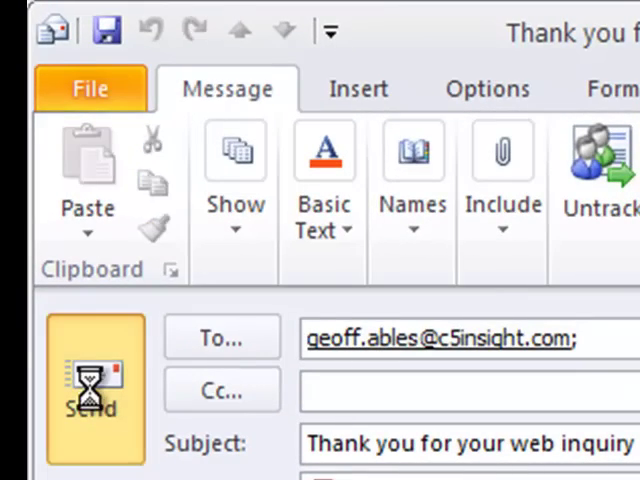